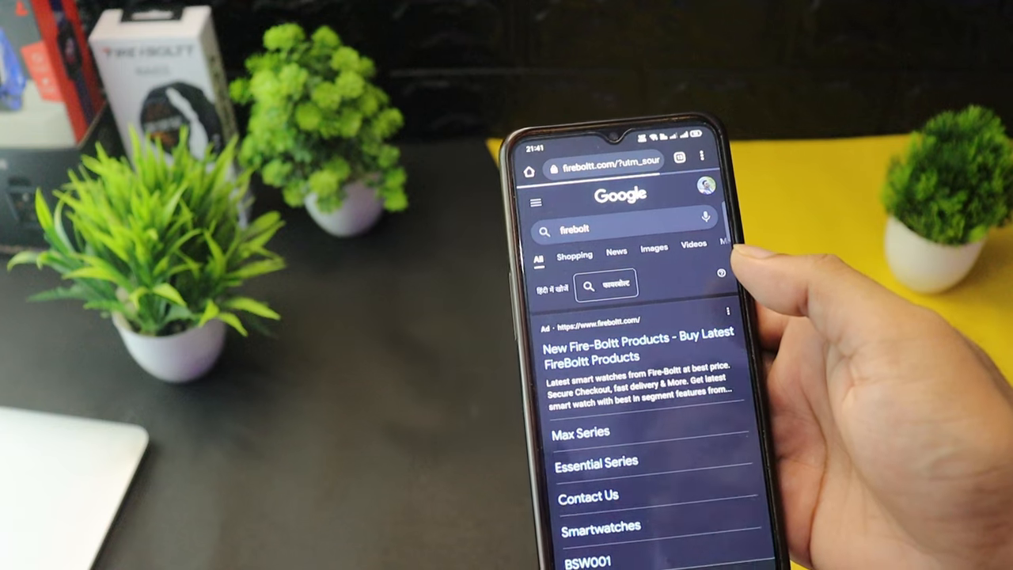
Step: Go to the official Fire-Boltt website from the Google results
left_click(610, 355)
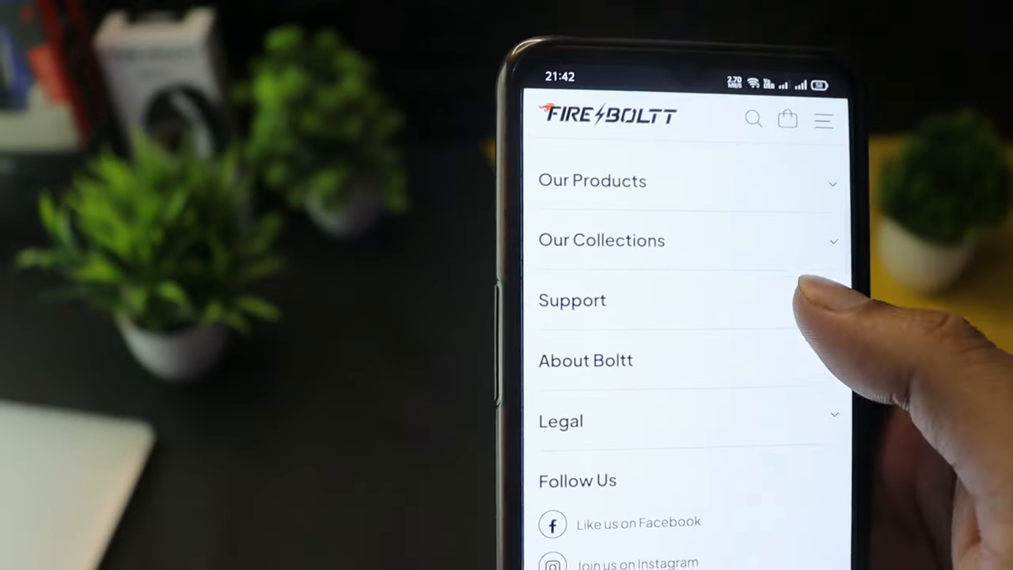
Step: Reach Register a Complaint under Support to bring up the Submit a ticket form
left_click(573, 301)
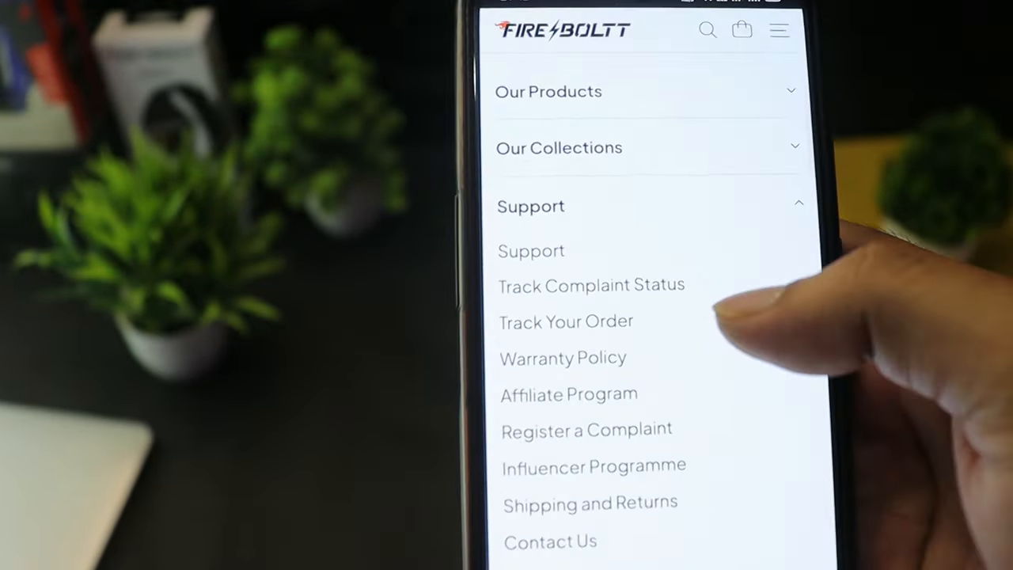
scroll("down", 3)
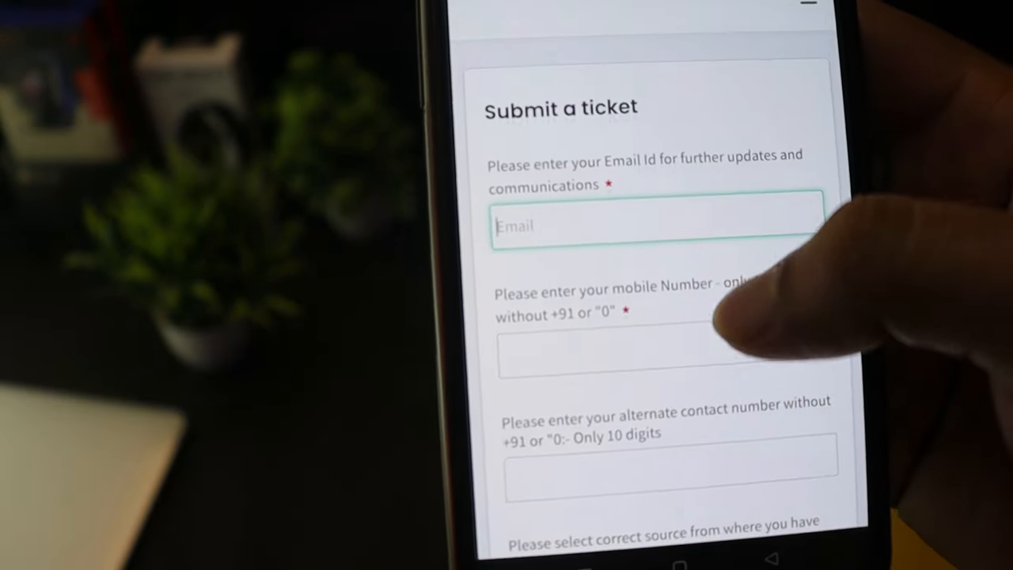
Step: Enter email and mobile number and choose Amazon as the purchase source
scroll("down", 3)
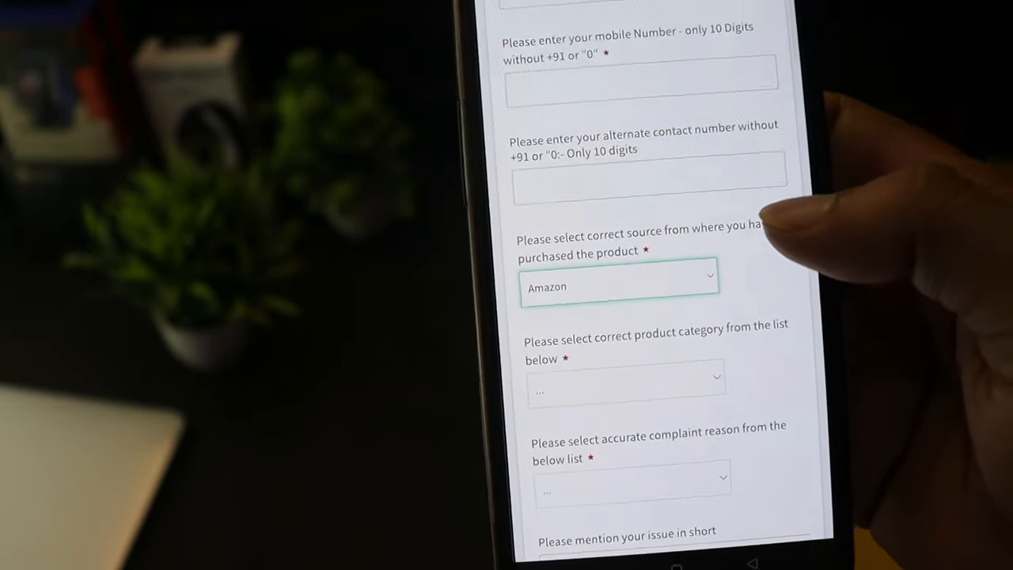
left_click(620, 287)
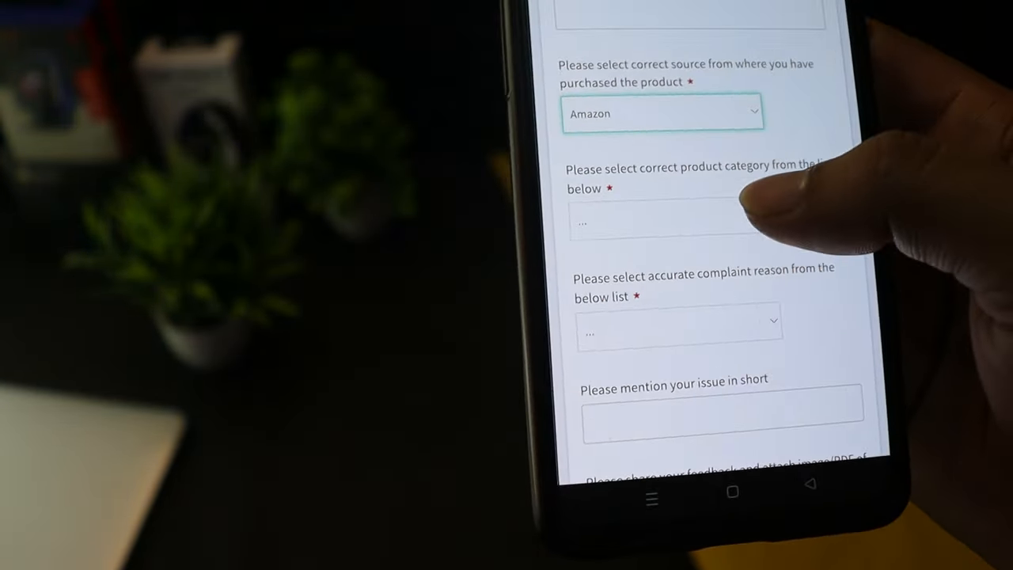
Step: Set category Smart Watch, model Talk 2, colour and reason 'Speaker not working', then begin attaching the invoice
left_click(661, 221)
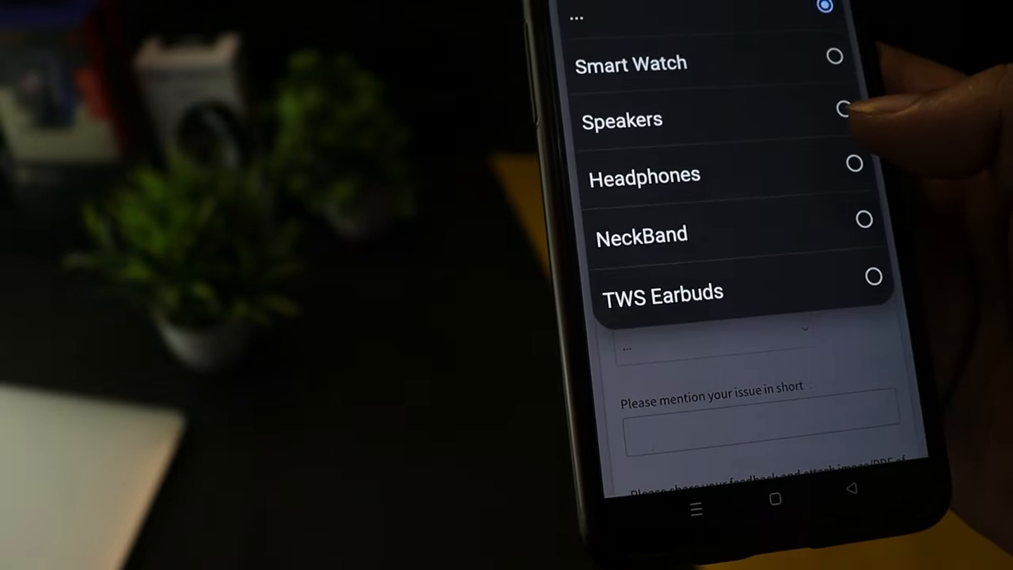
left_click(633, 61)
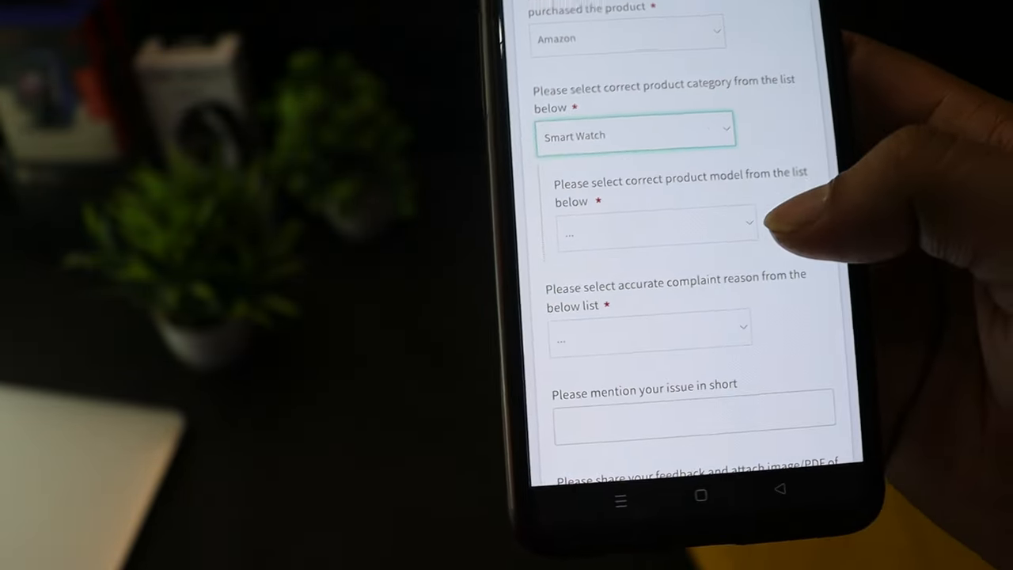
left_click(655, 229)
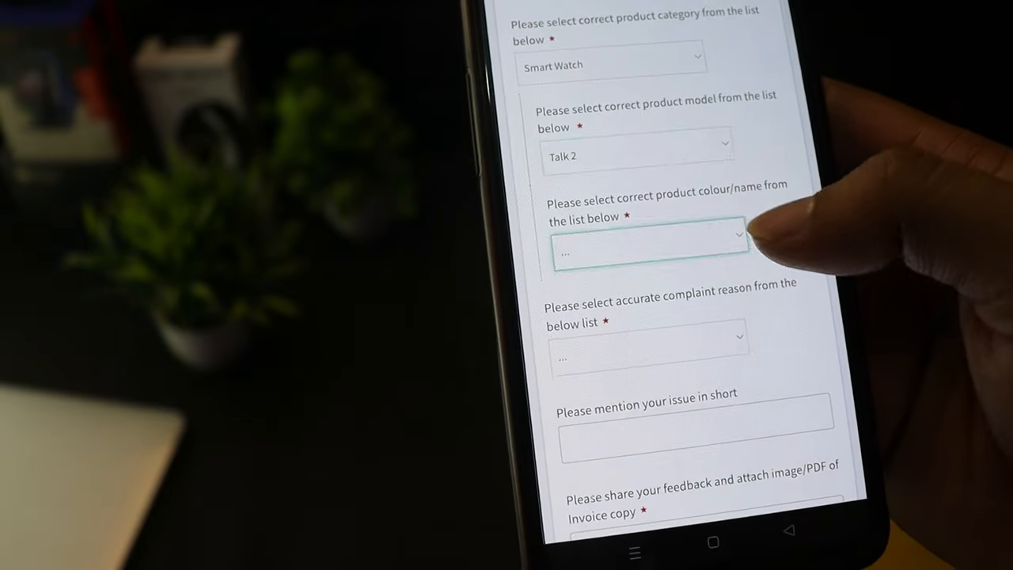
left_click(651, 240)
type("Speaker not working")
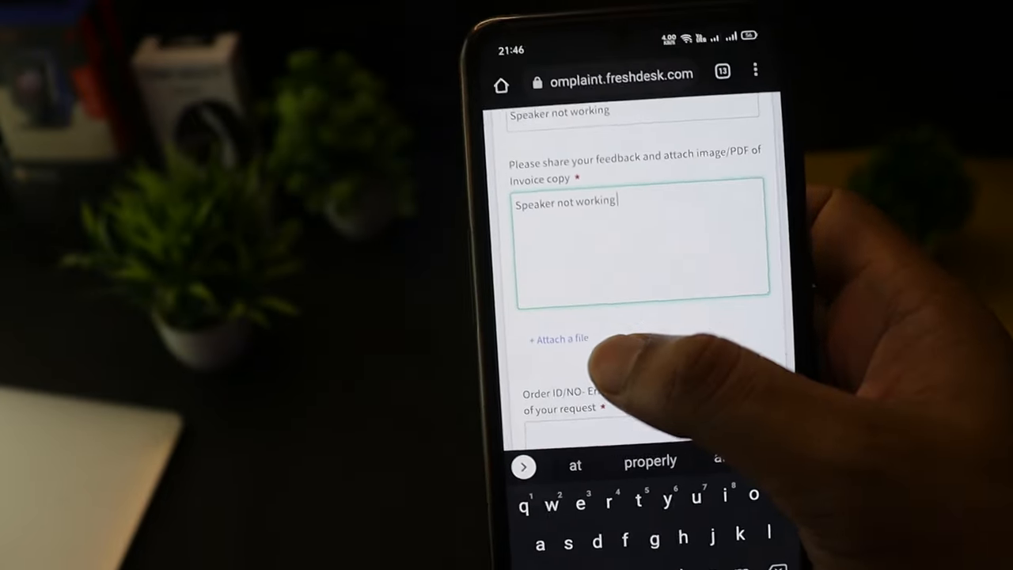
left_click(556, 339)
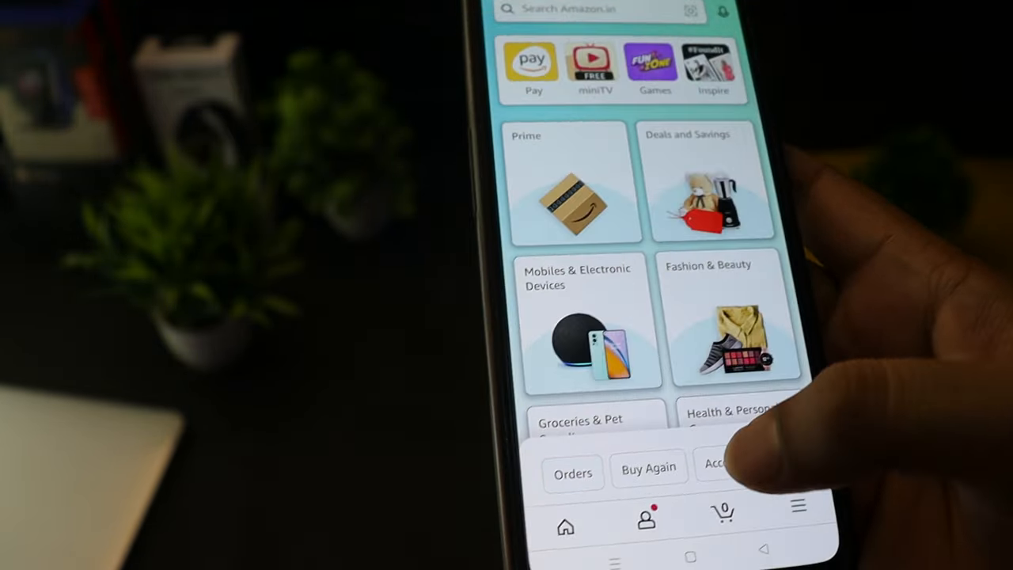
Step: Download the purchase invoice from Amazon Orders and launch the Files app
left_click(573, 468)
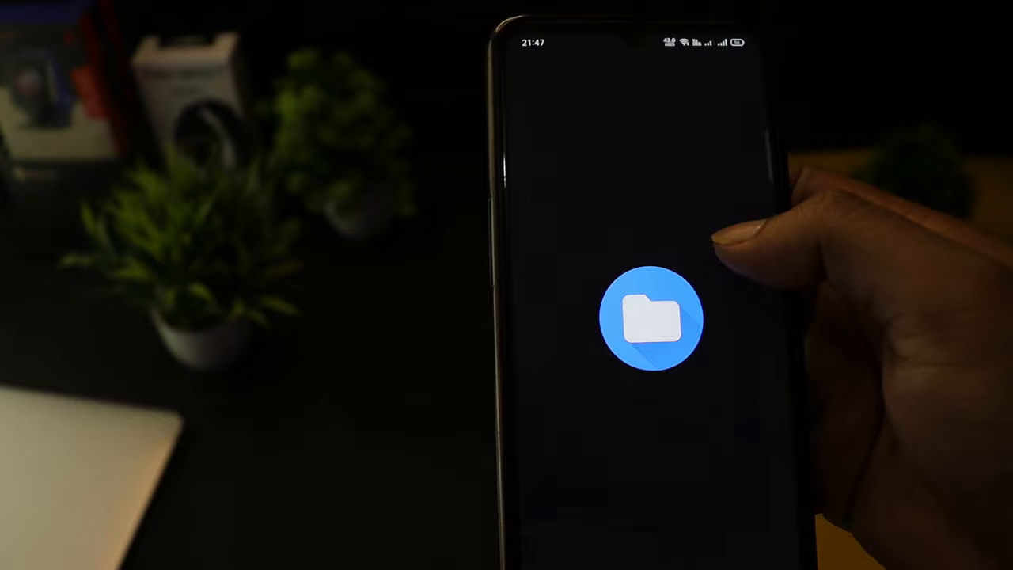
Step: Attach invoice.pdf, fill the address fields, pass reCAPTCHA and submit the ticket
left_click(655, 328)
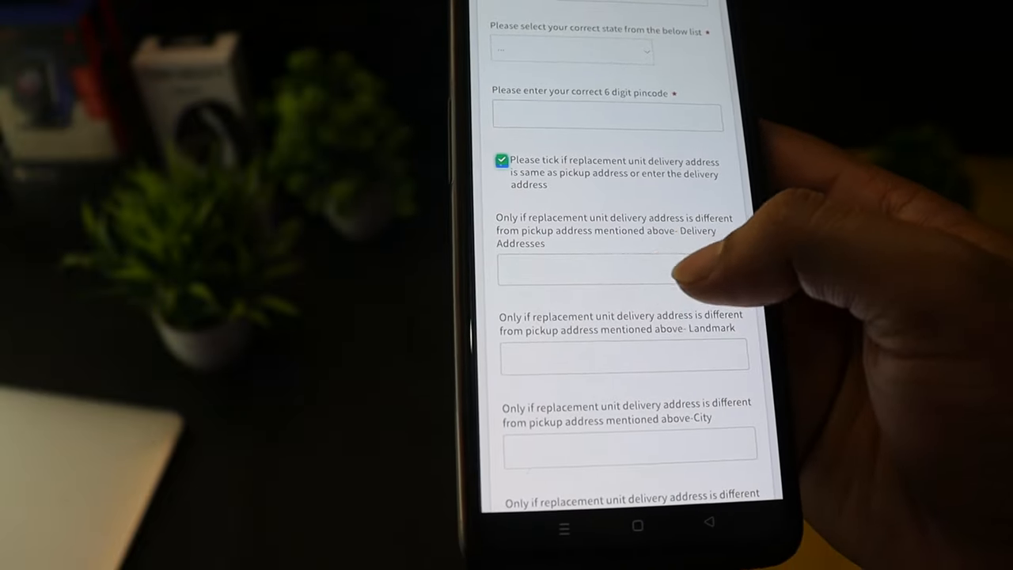
scroll("down", 3)
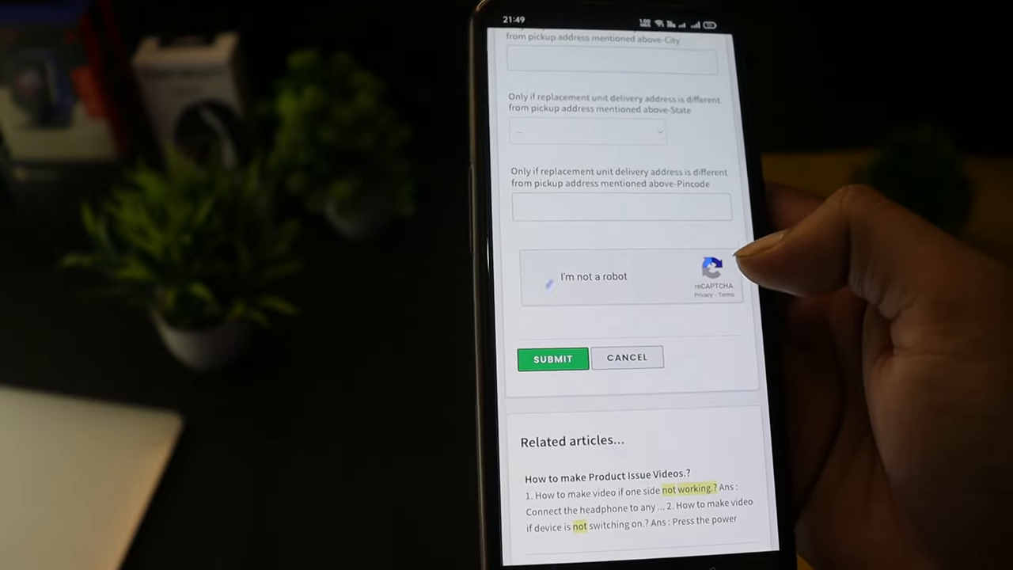
left_click(550, 275)
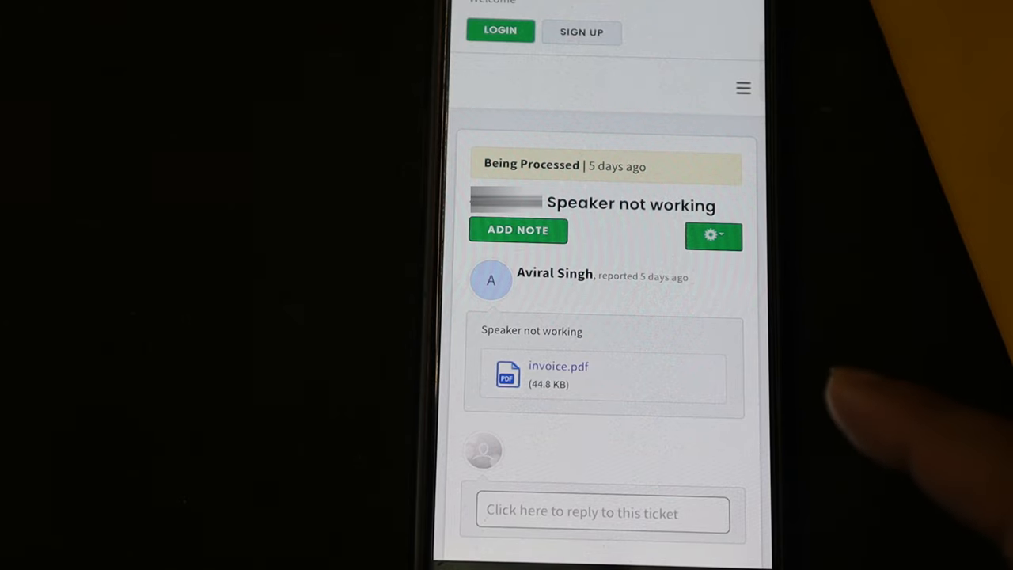
scroll("down", 3)
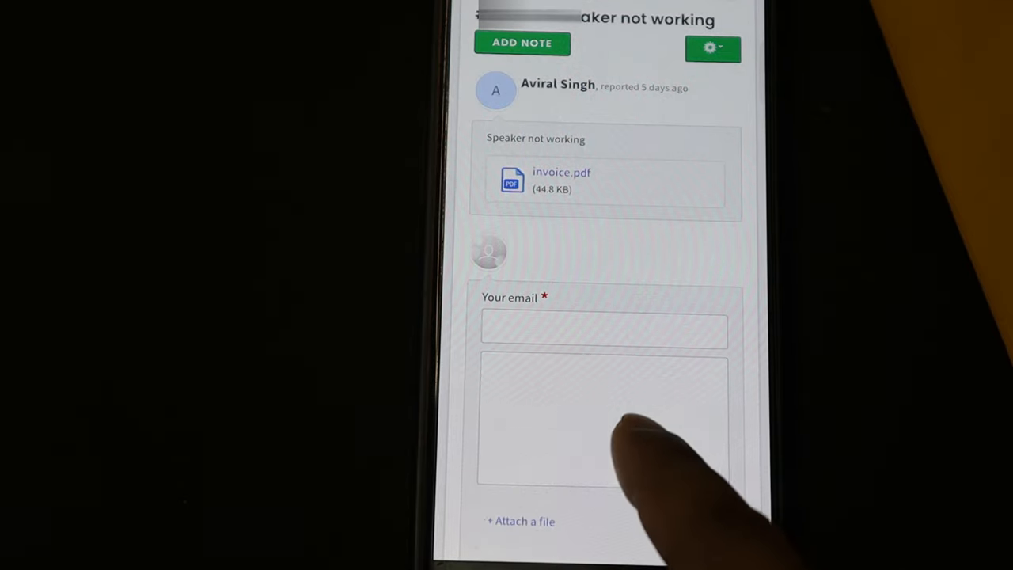
scroll("down", 3)
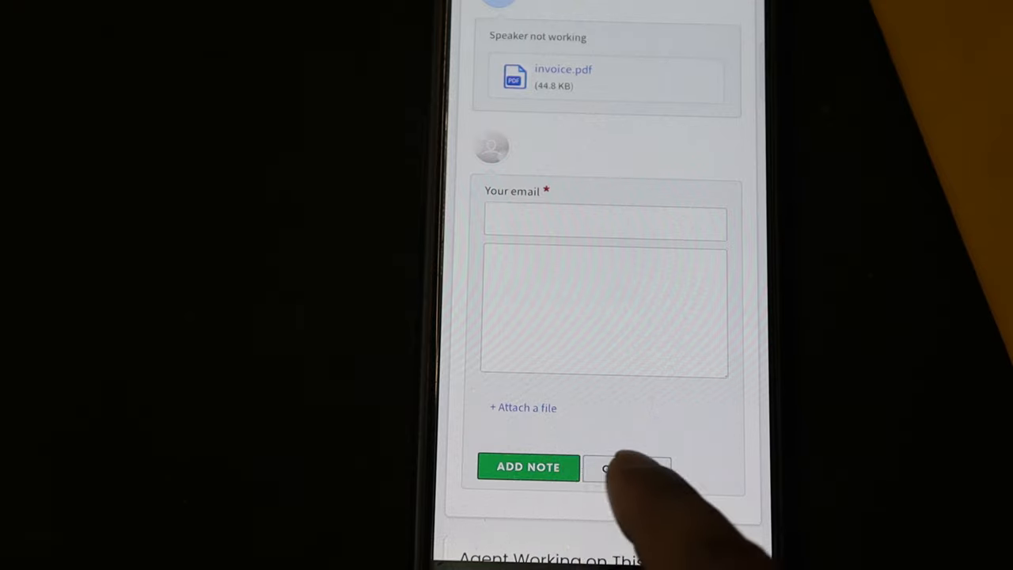
scroll("down", 3)
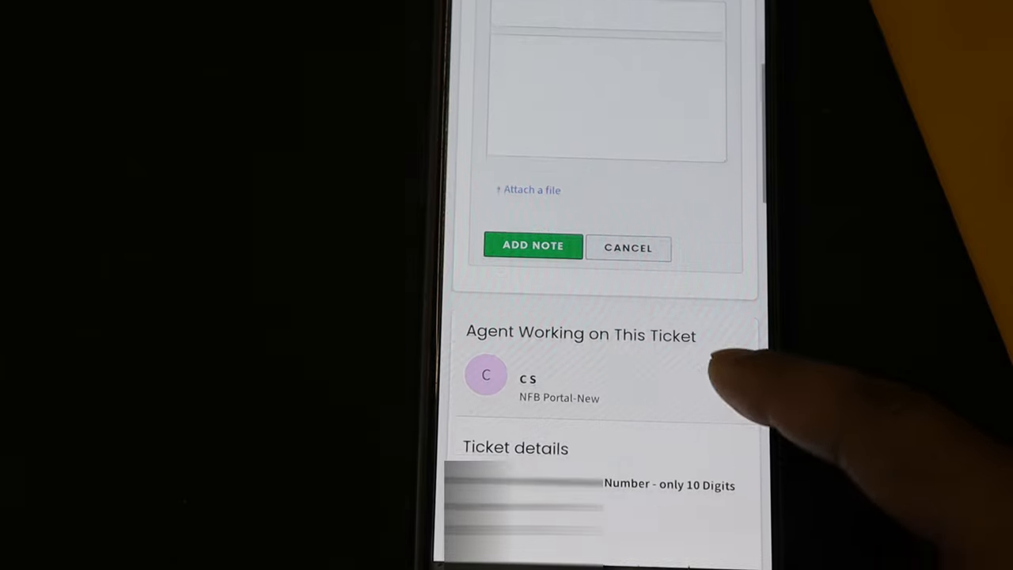
scroll("down", 3)
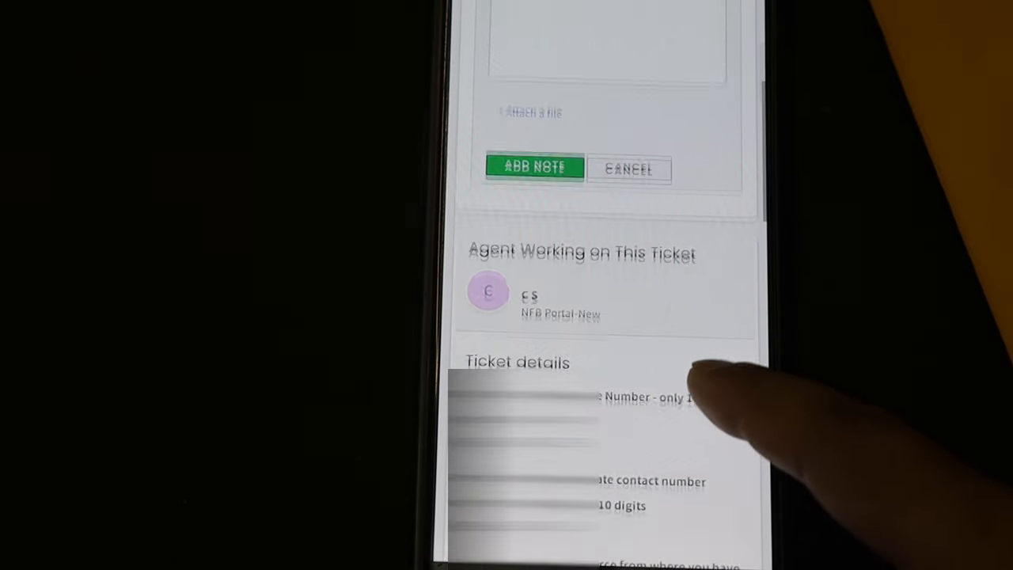